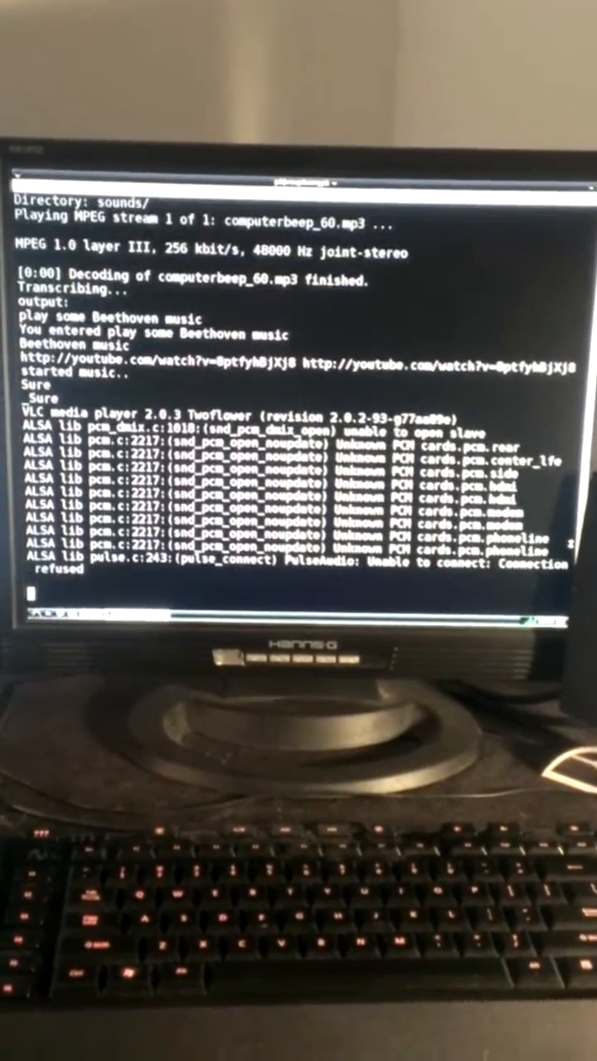
pyautogui.scroll(-3)
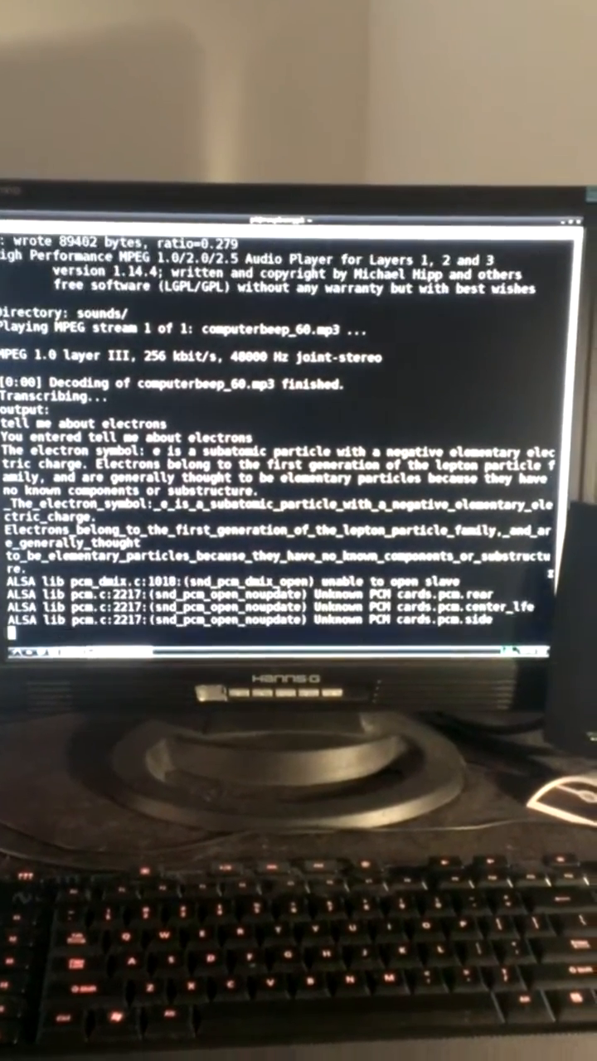
pyautogui.scroll(-3)
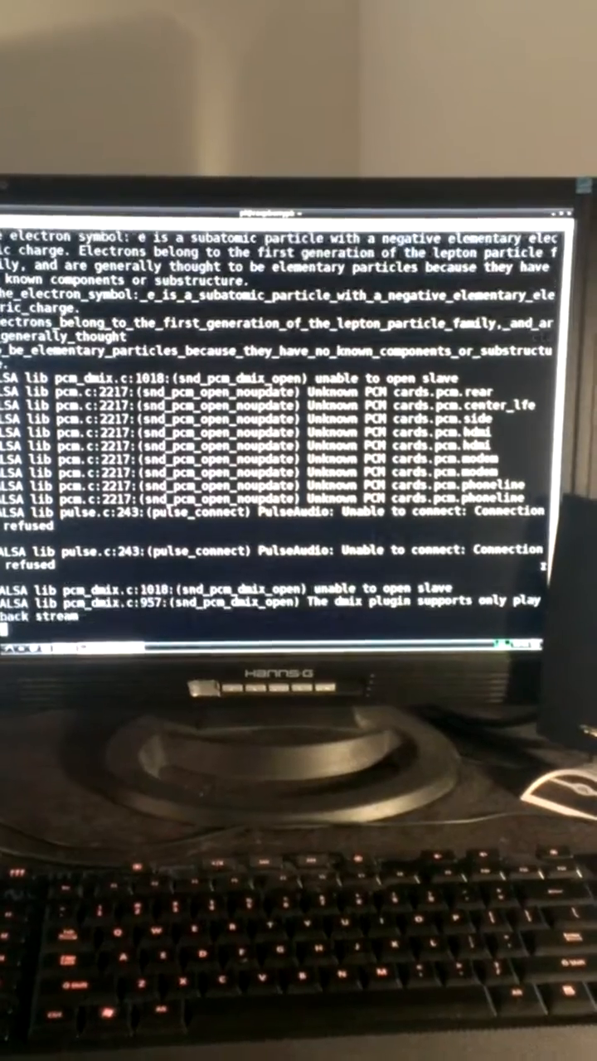